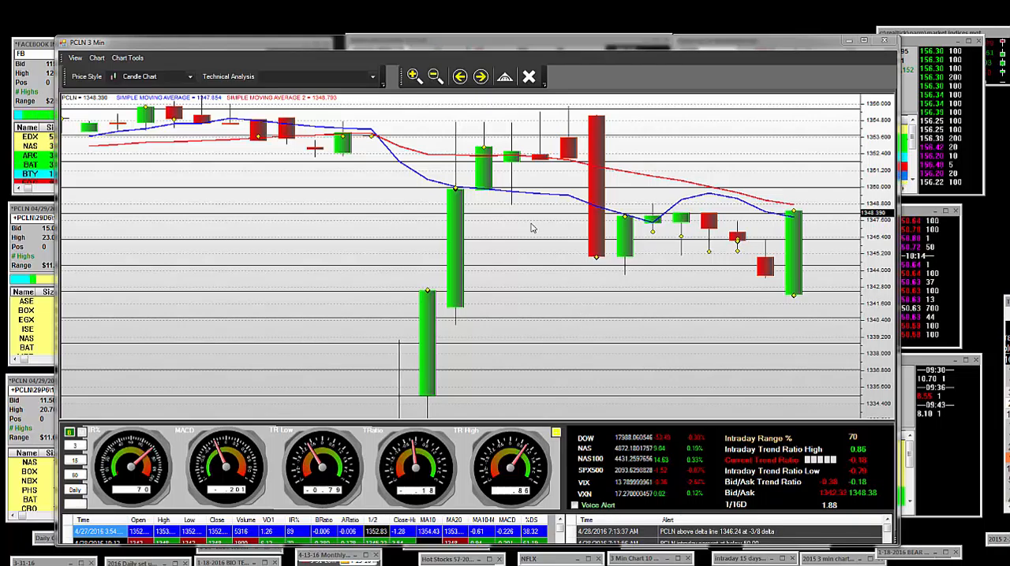
mouse_move(804, 202)
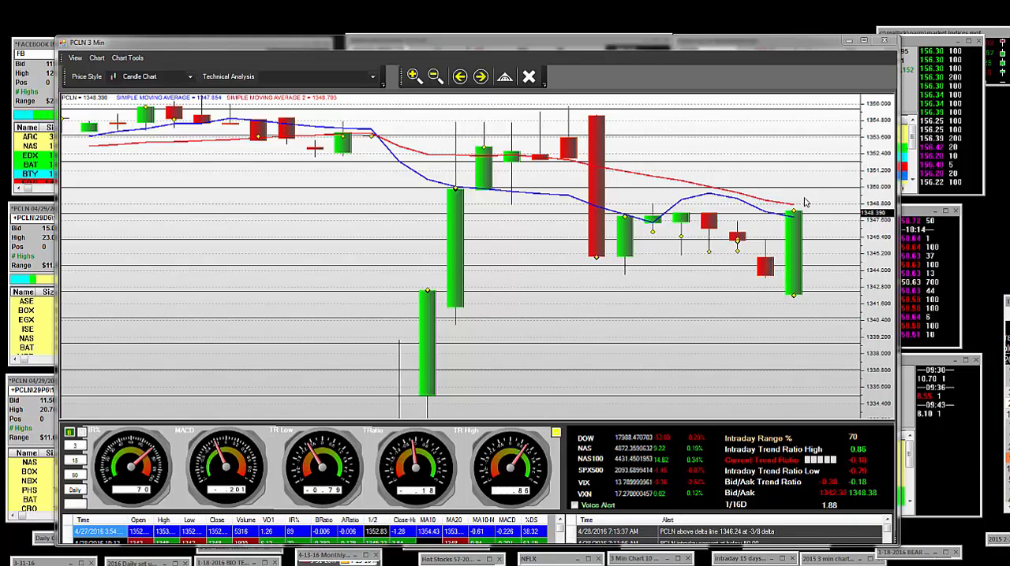
mouse_move(338, 116)
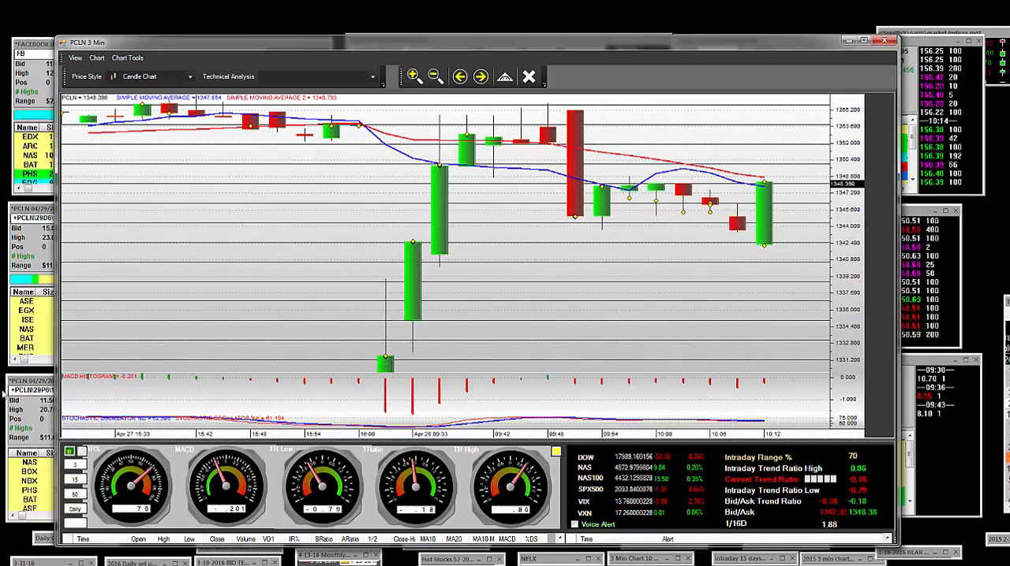
left_click(527, 77)
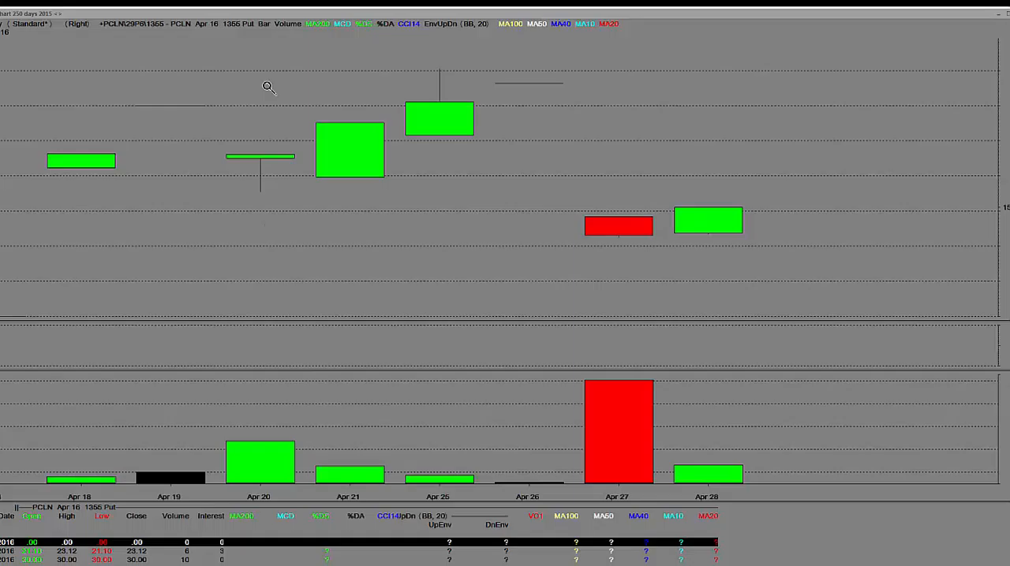
mouse_move(245, 45)
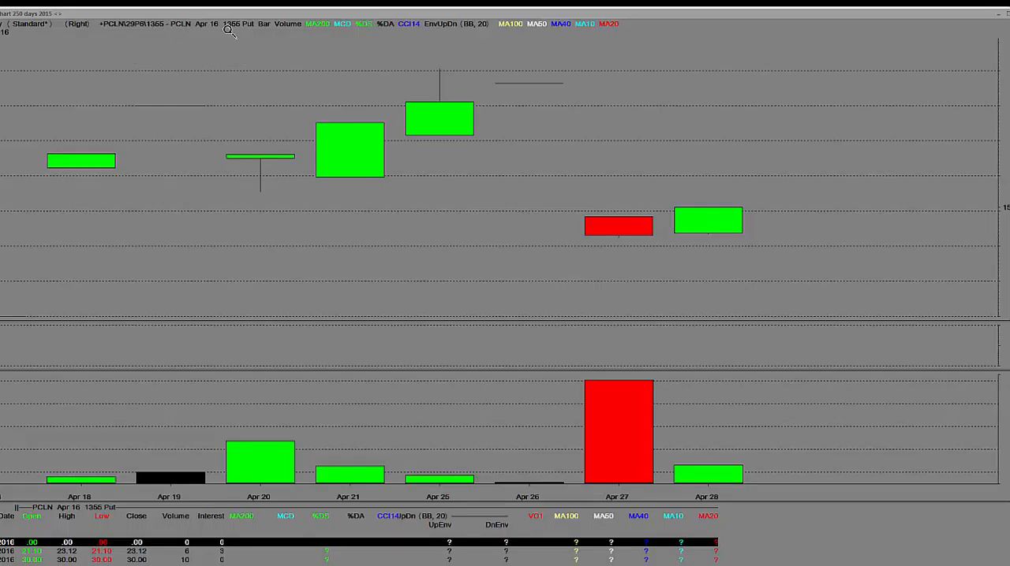
mouse_move(467, 45)
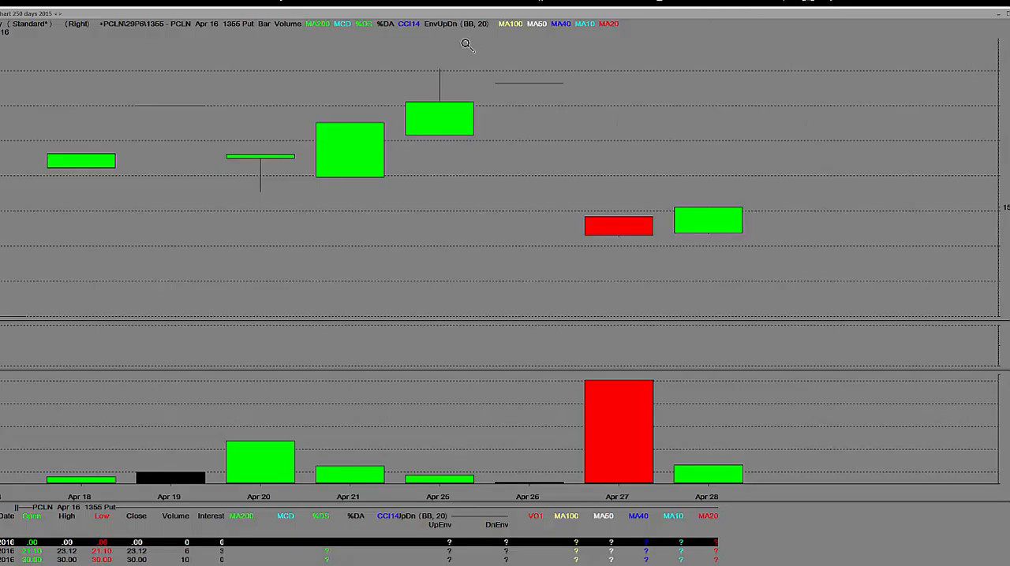
mouse_move(428, 73)
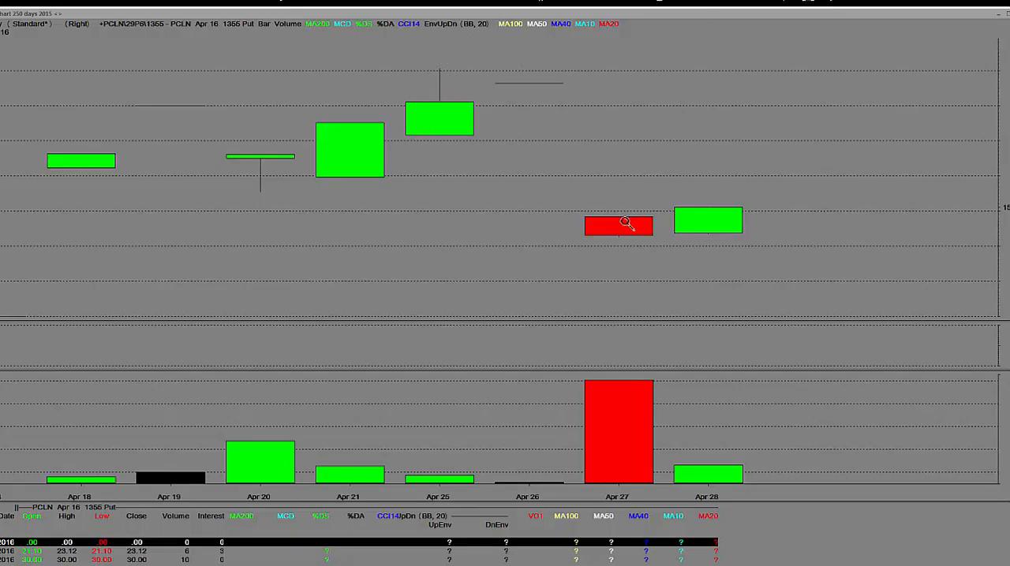
mouse_move(272, 238)
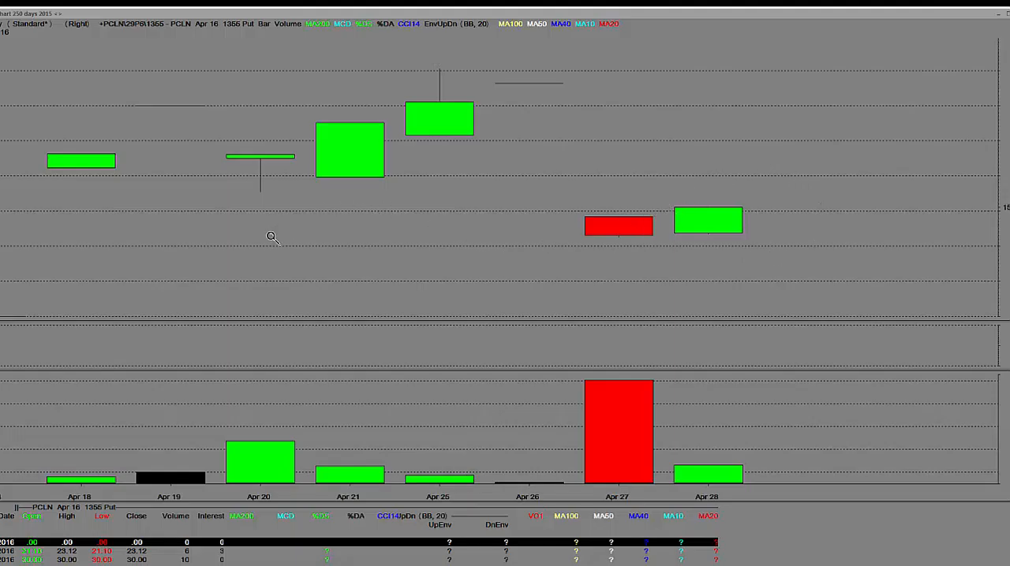
mouse_move(833, 107)
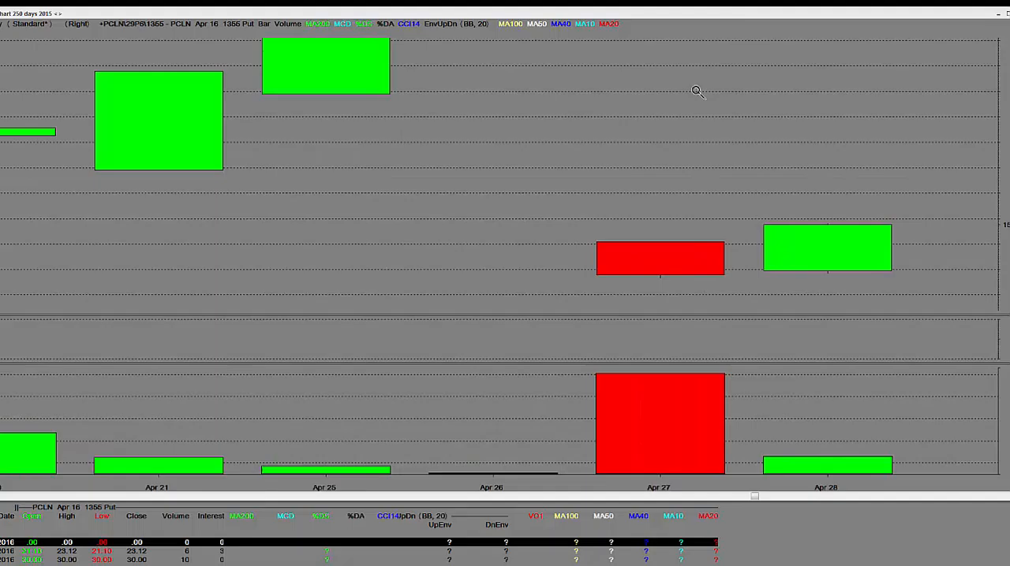
mouse_move(854, 278)
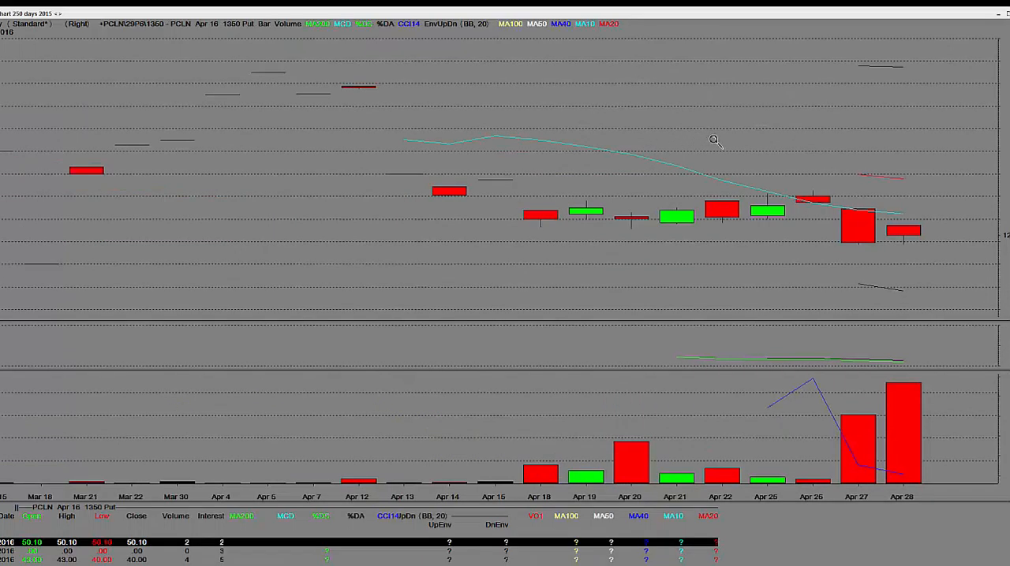
mouse_move(957, 271)
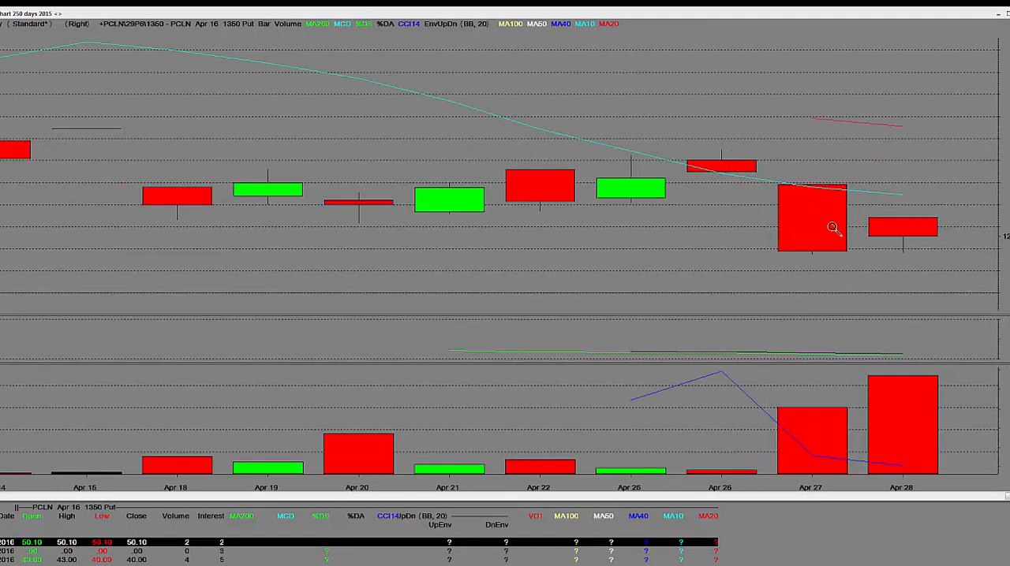
mouse_move(805, 151)
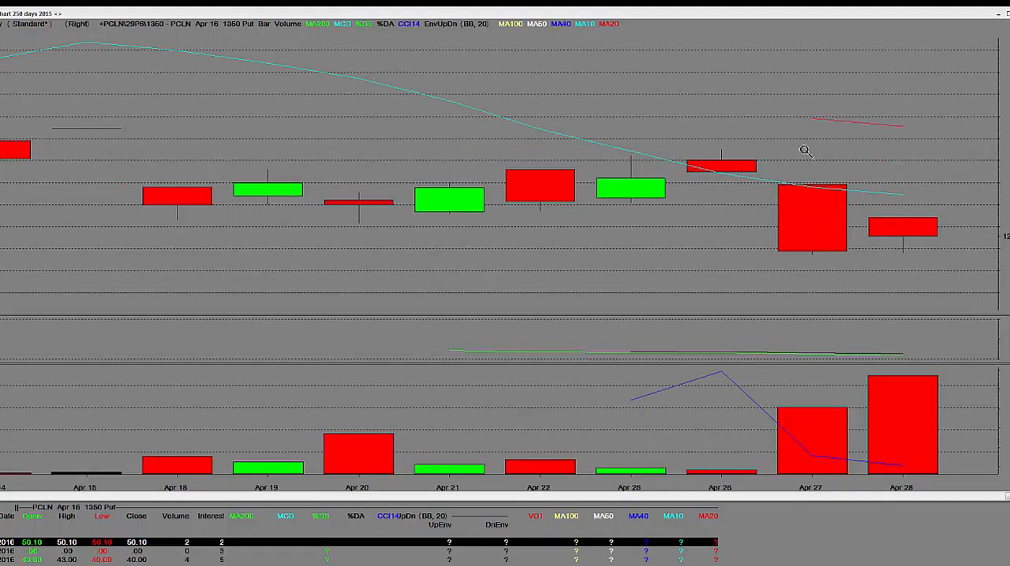
mouse_move(650, 204)
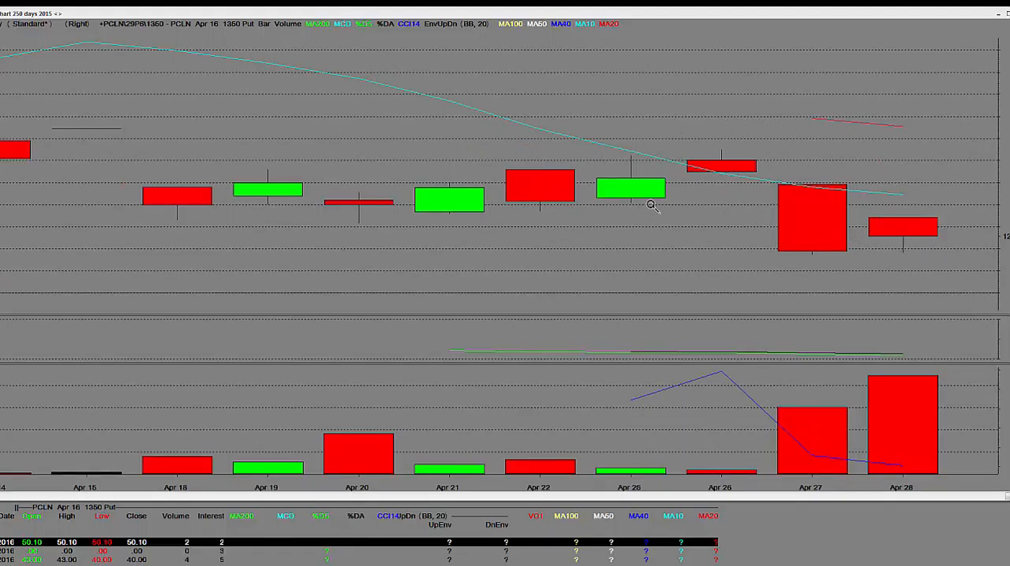
mouse_move(710, 31)
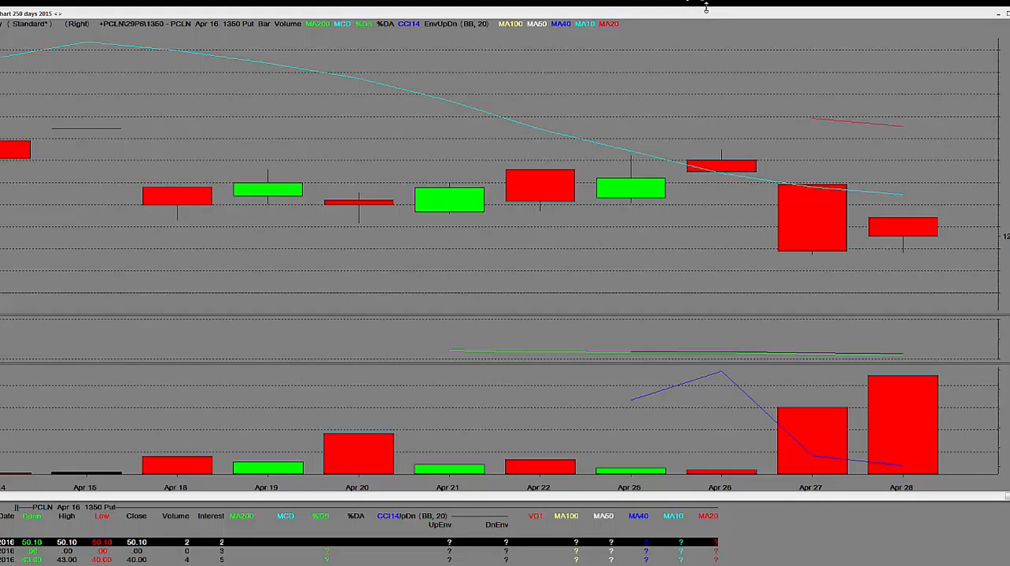
mouse_move(854, 258)
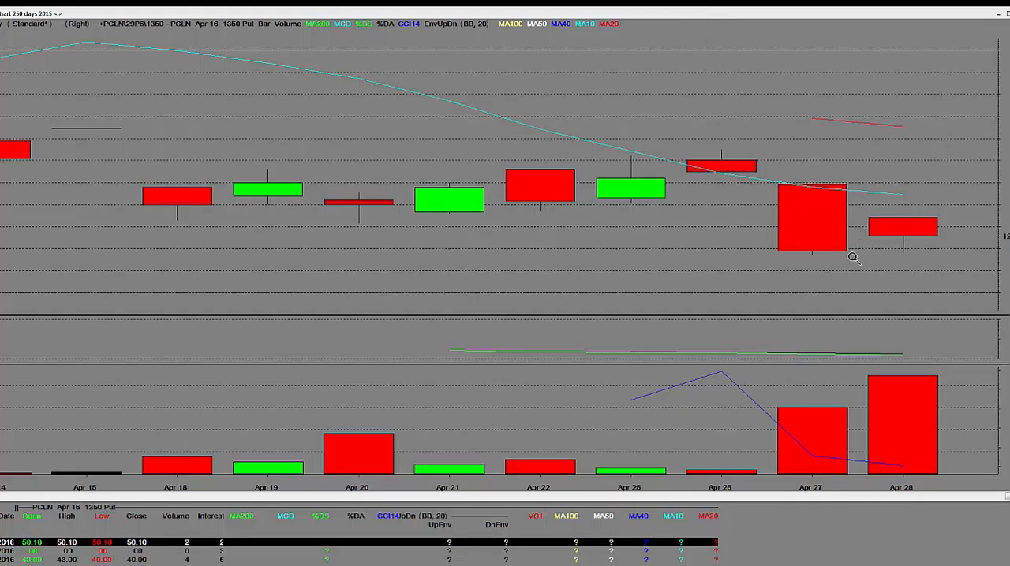
mouse_move(745, 143)
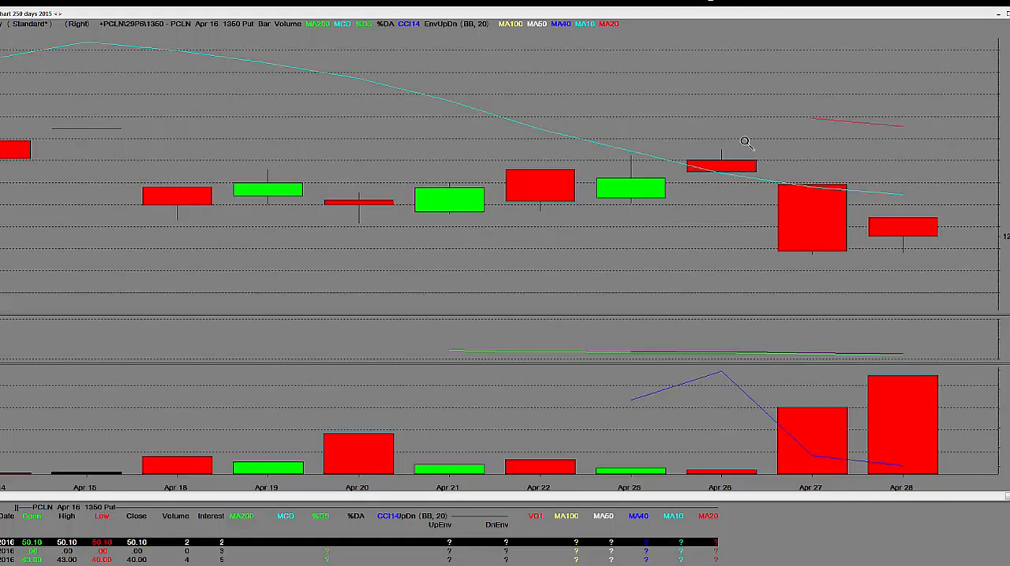
mouse_move(810, 268)
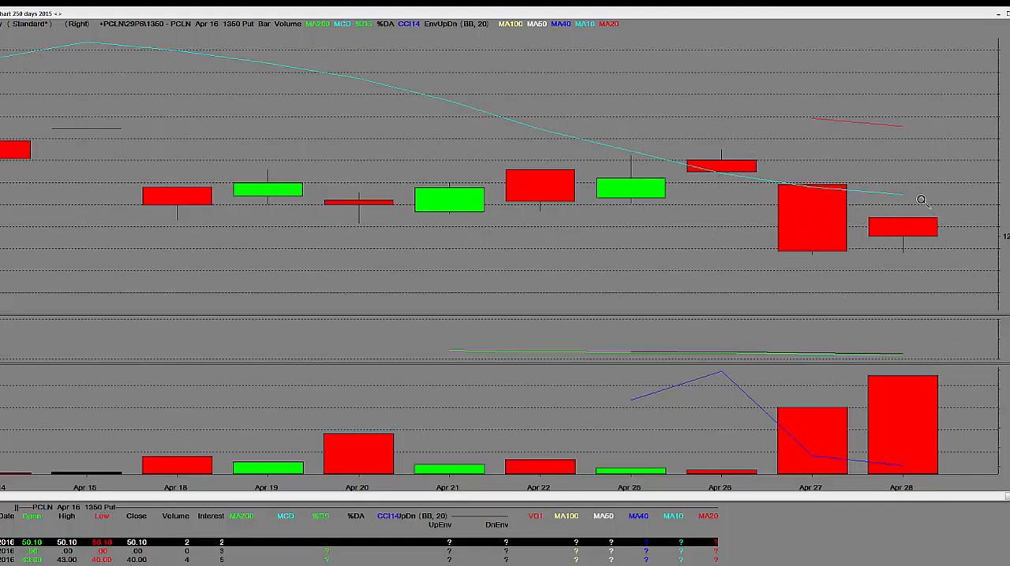
mouse_move(738, 196)
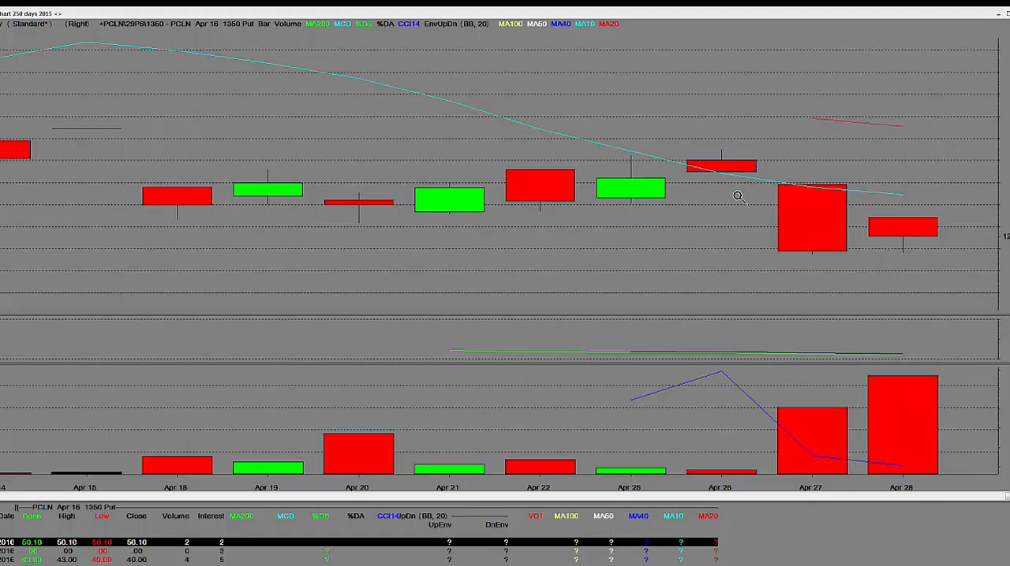
mouse_move(603, 182)
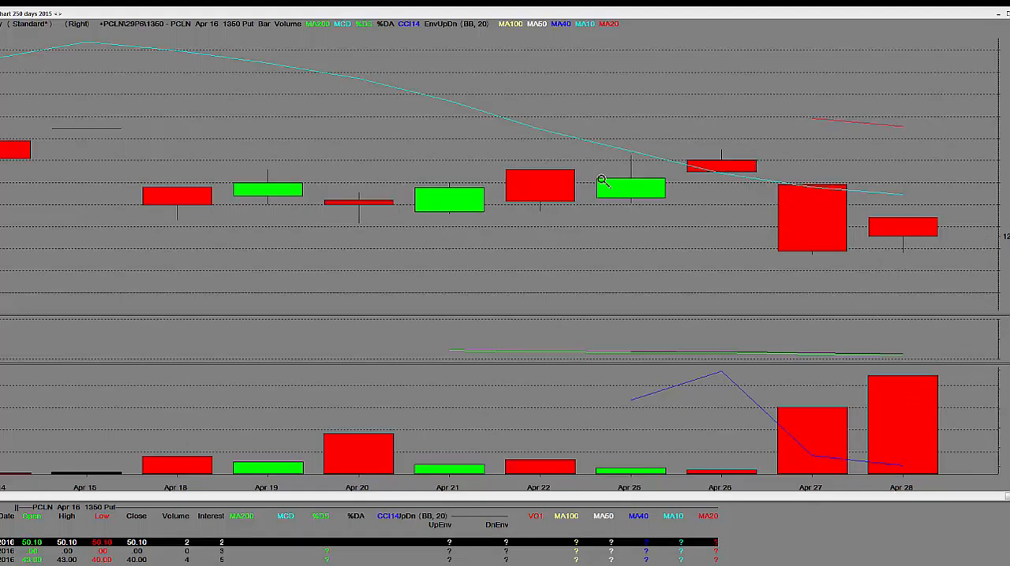
mouse_move(708, 196)
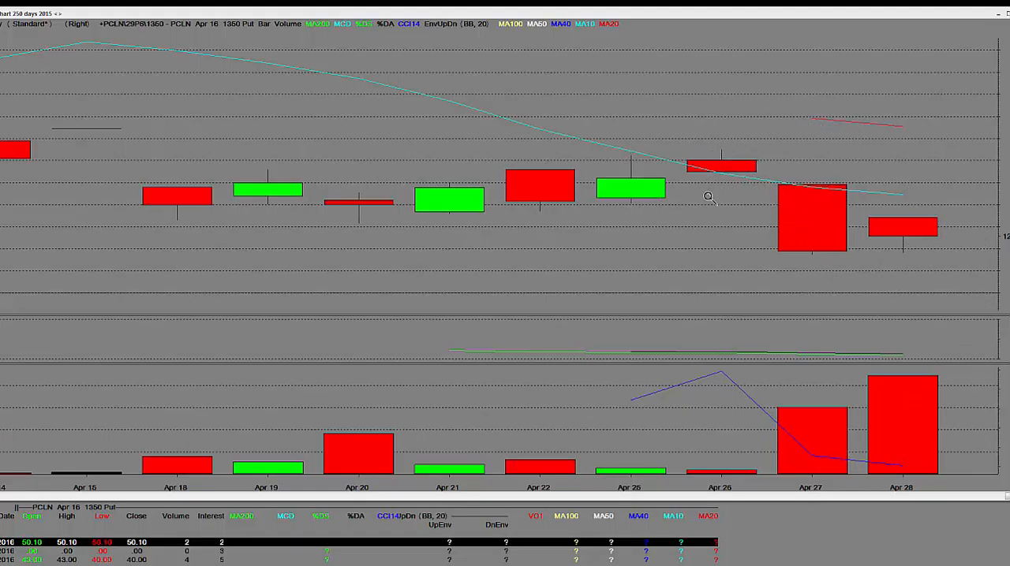
mouse_move(855, 264)
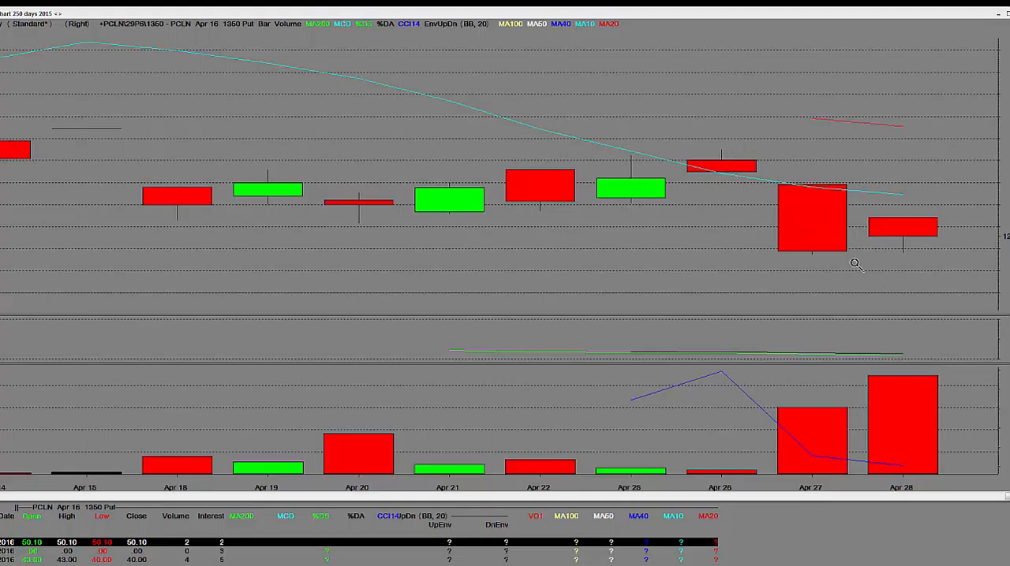
mouse_move(718, 171)
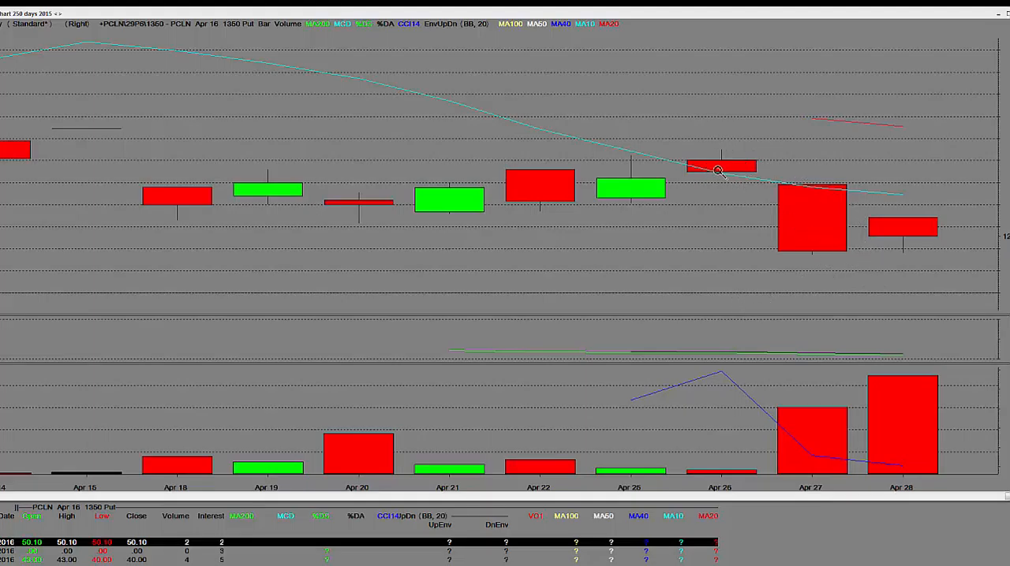
mouse_move(248, 33)
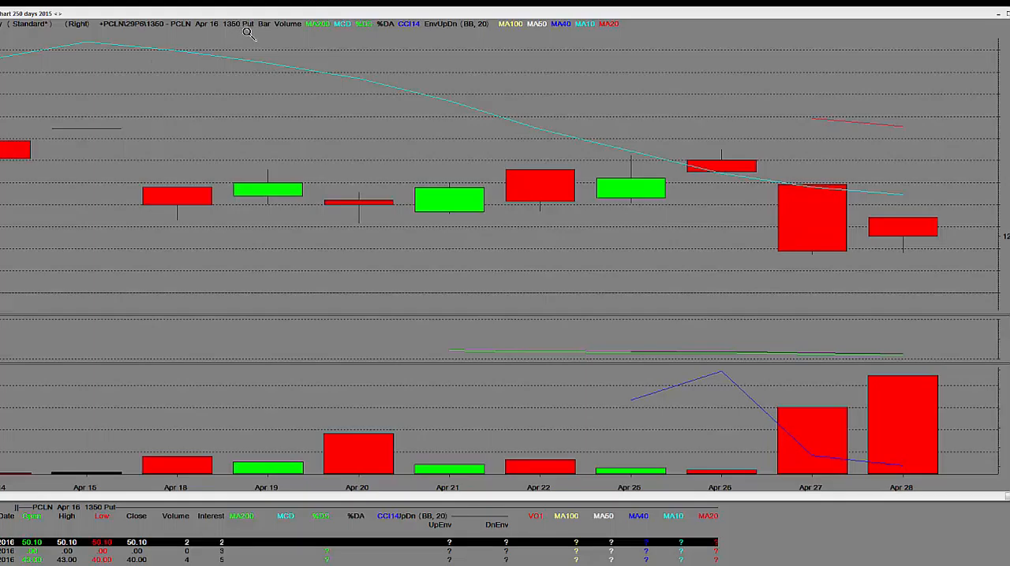
mouse_move(736, 211)
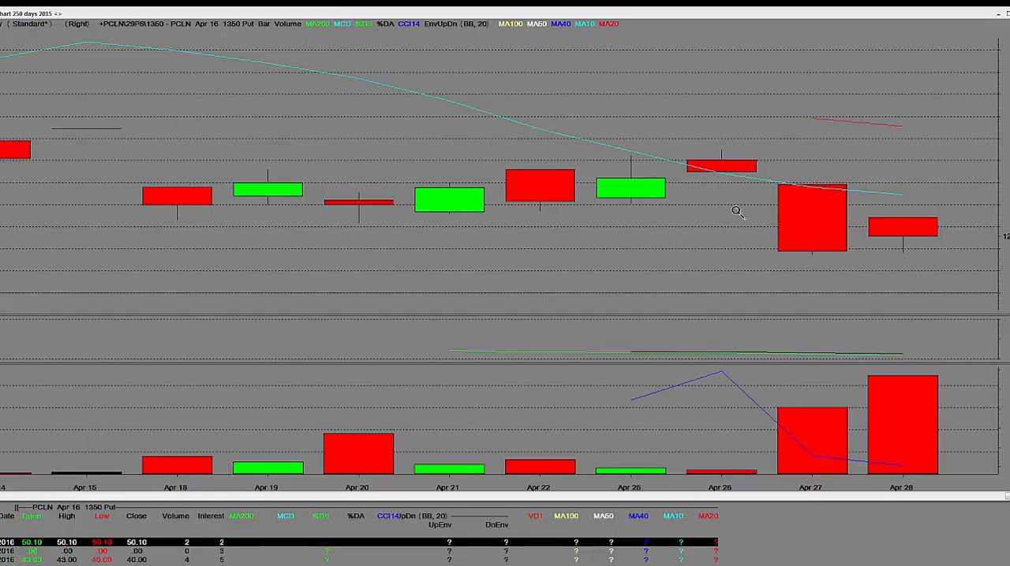
- Bring up the chart's context menu to engage the trend-line drawing tool on the 1350 put chart
right_click(736, 212)
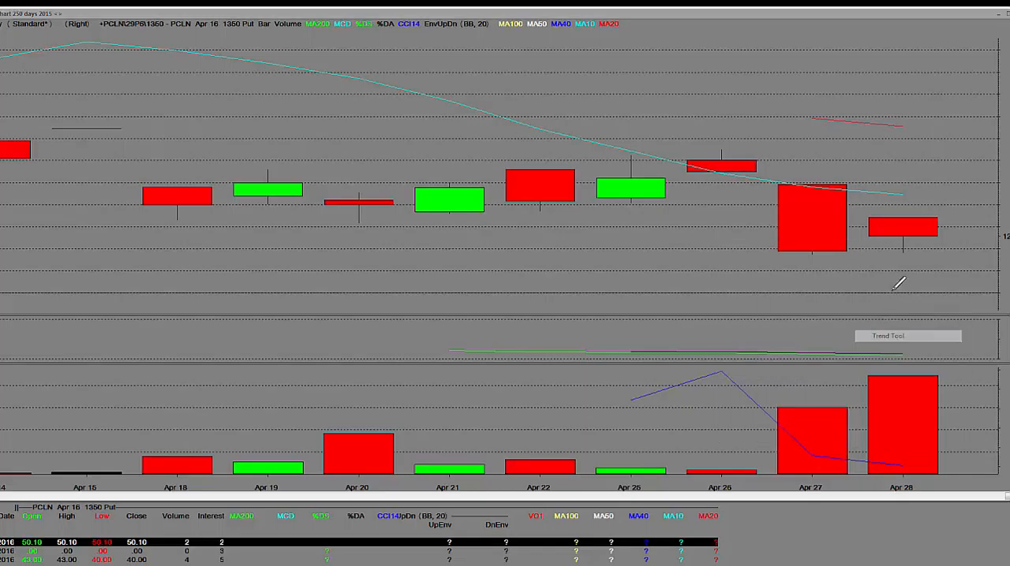
mouse_move(903, 246)
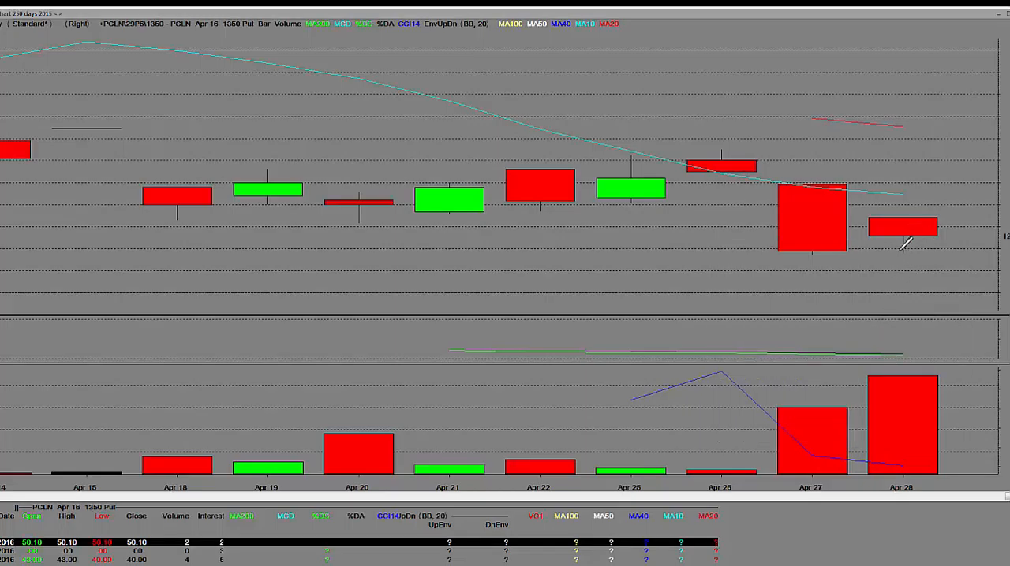
mouse_move(789, 195)
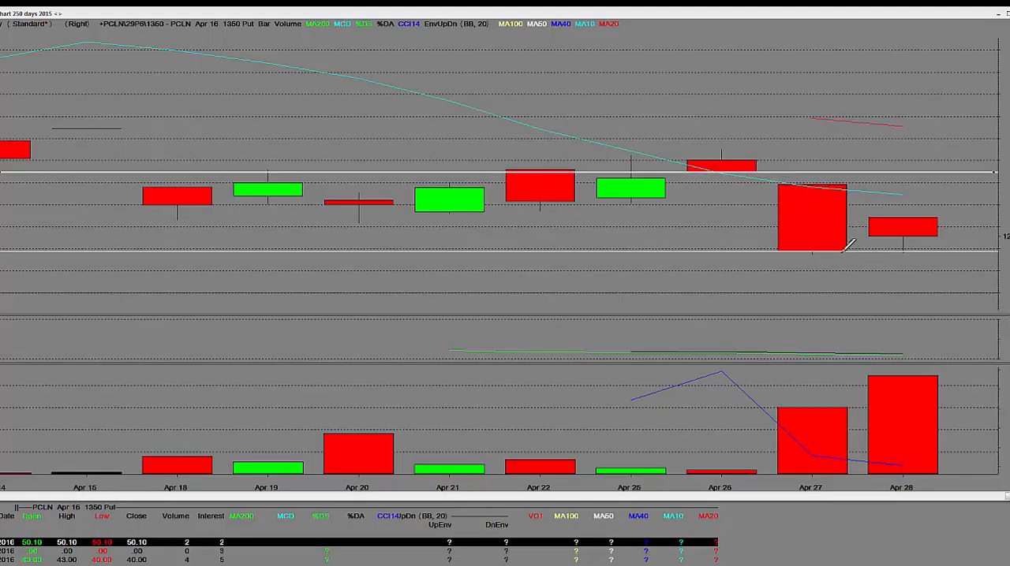
mouse_move(900, 189)
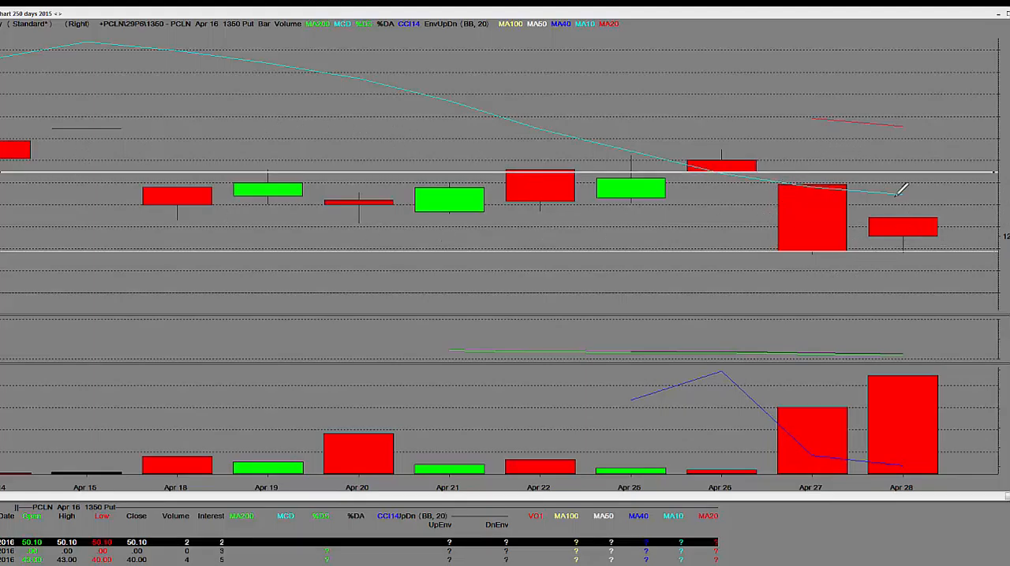